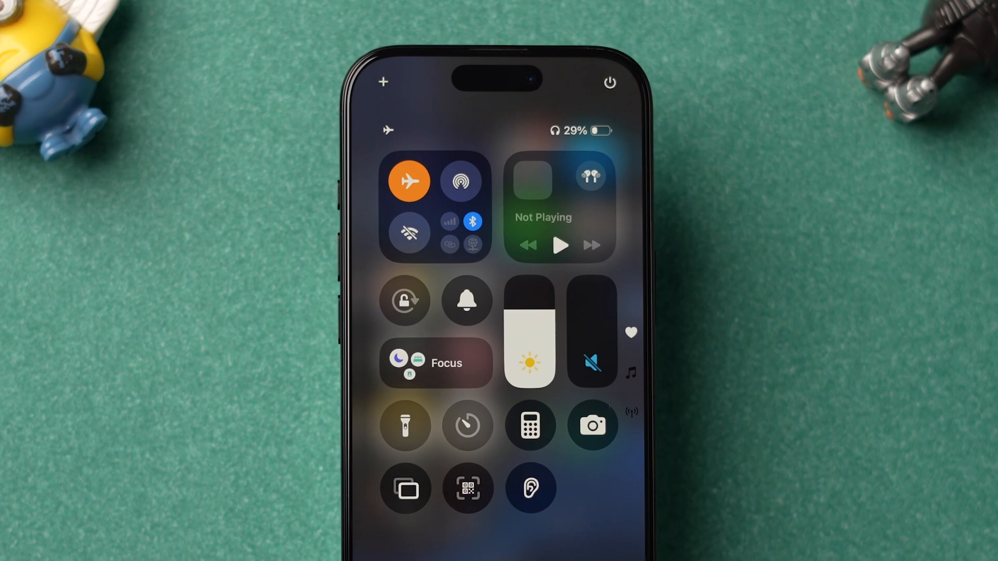
Toggle Airplane Mode in Control Center to refresh wireless connections.
{"action": "left_click", "coordinate": [410, 181]}
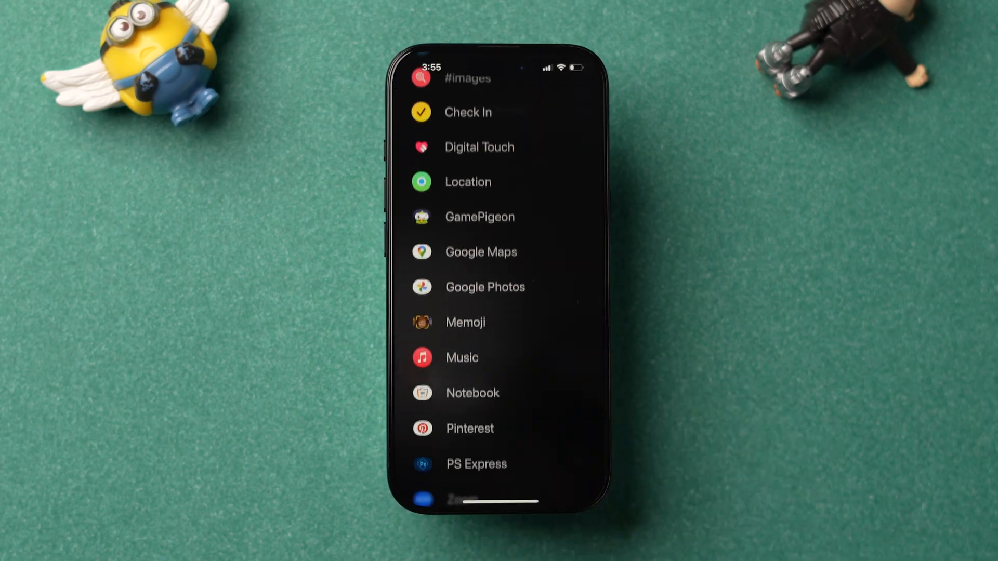
{"action": "scroll", "scroll_direction": "up", "scroll_amount": 3}
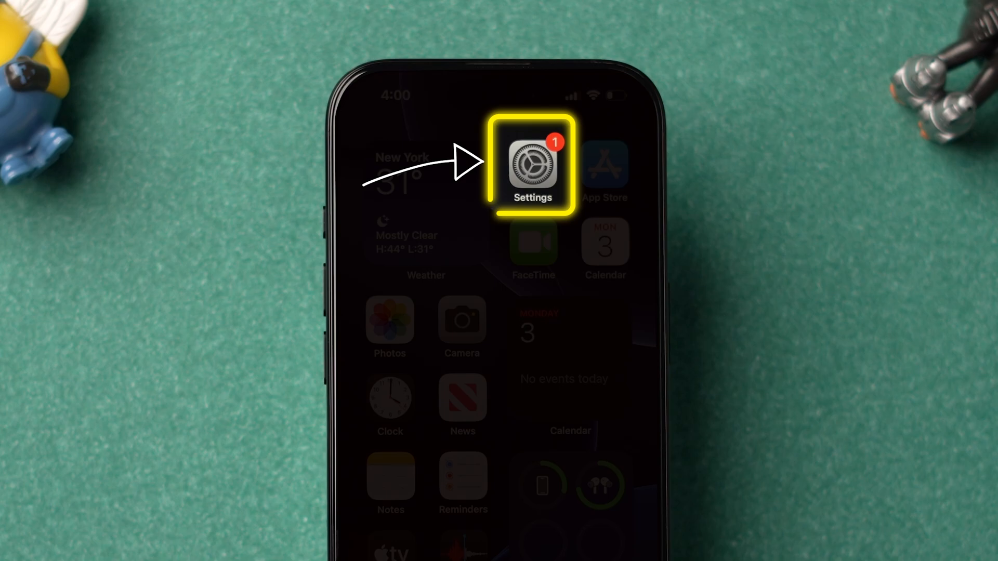
Forget the ElectronicsHub-5G network, then rejoin it with its password.
{"action": "left_click", "coordinate": [532, 165]}
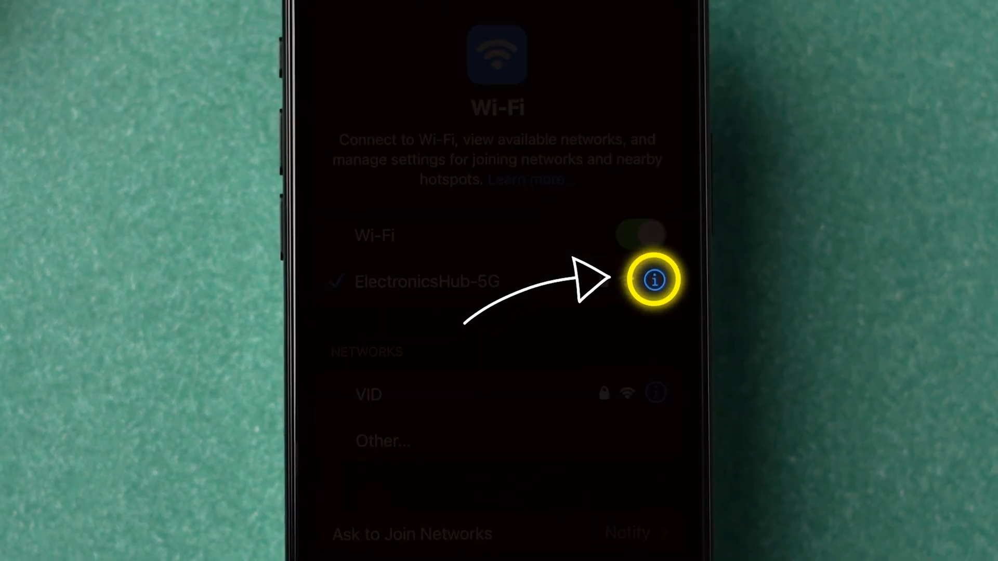
{"action": "left_click", "coordinate": [655, 279]}
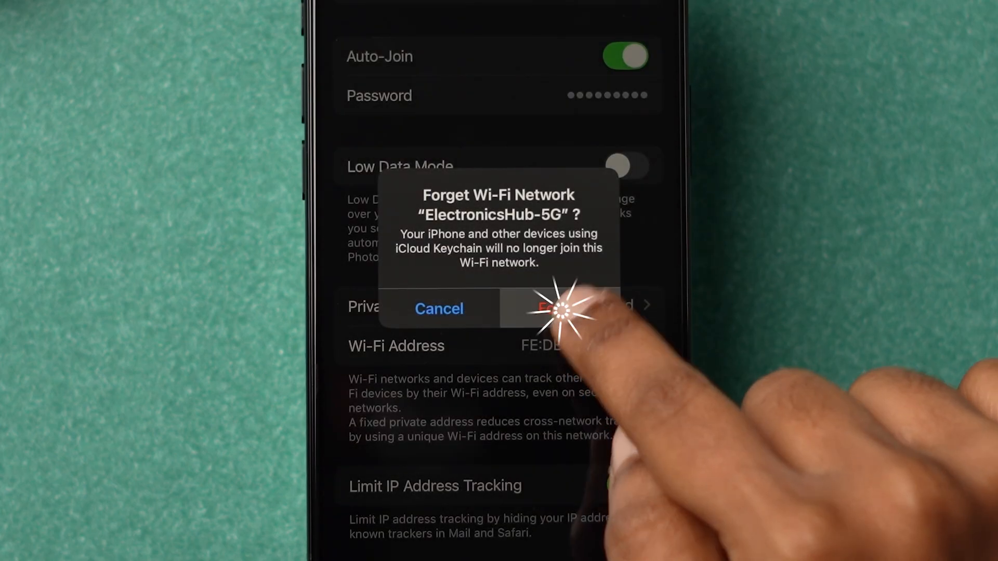
{"action": "left_click", "coordinate": [566, 308]}
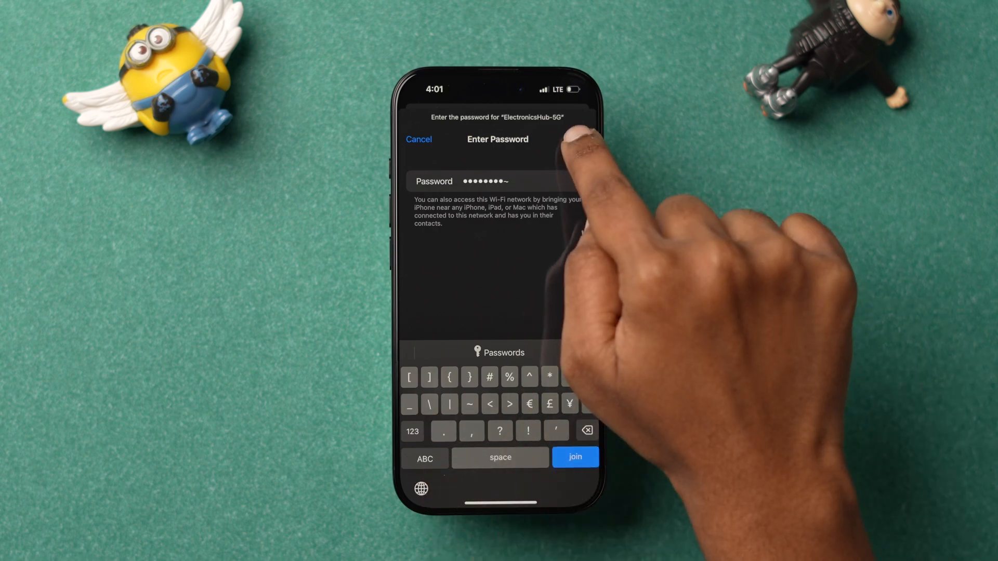
{"action": "left_click", "coordinate": [573, 457]}
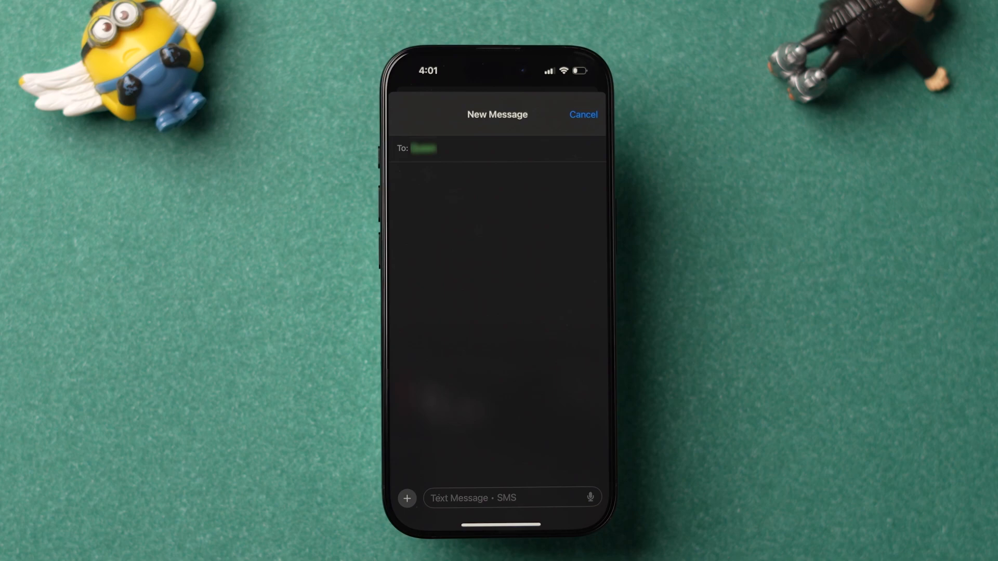
{"action": "left_click", "coordinate": [406, 498]}
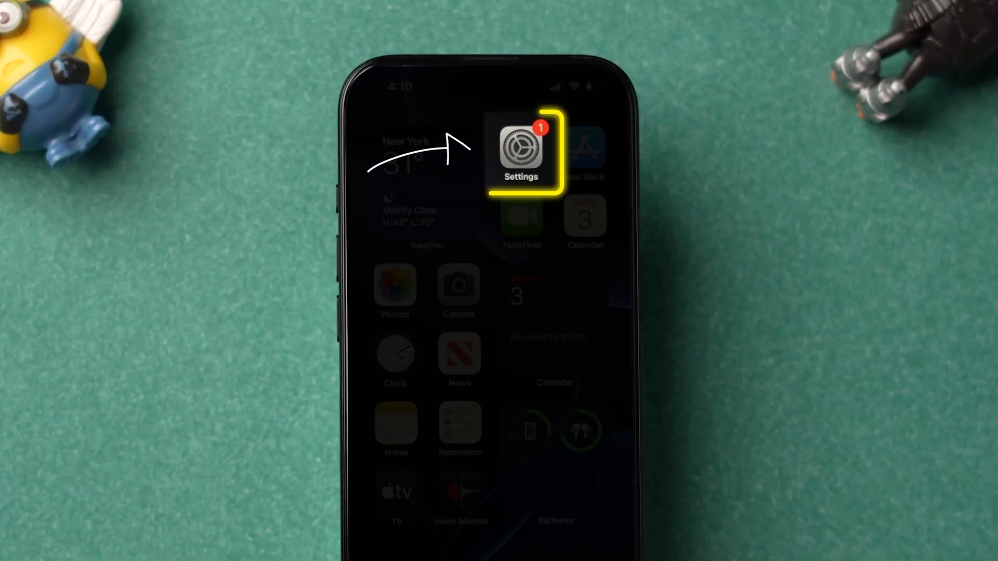
Switch on the iMessage toggle in Settings > Messages.
{"action": "left_click", "coordinate": [520, 150]}
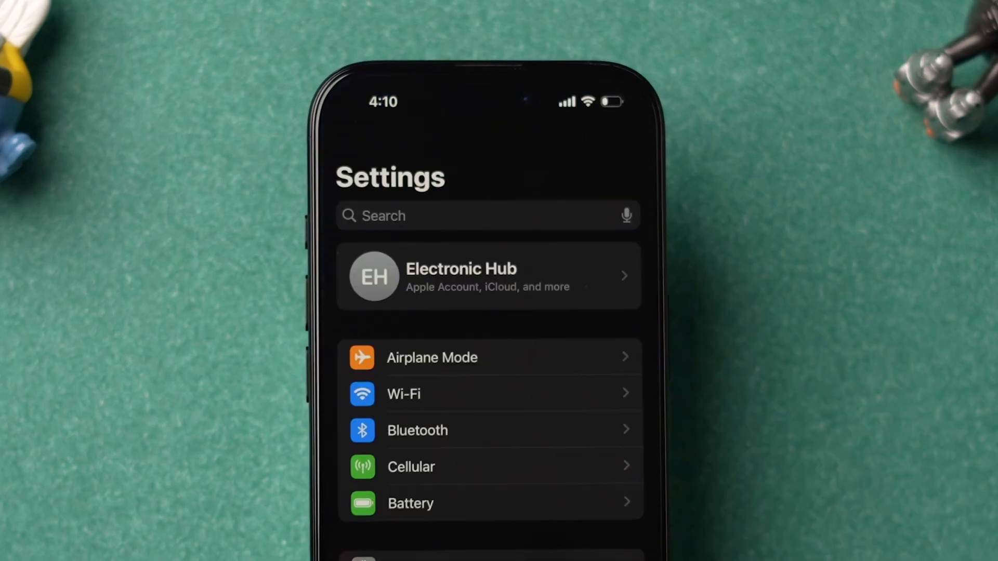
{"action": "scroll", "scroll_direction": "down", "scroll_amount": 3}
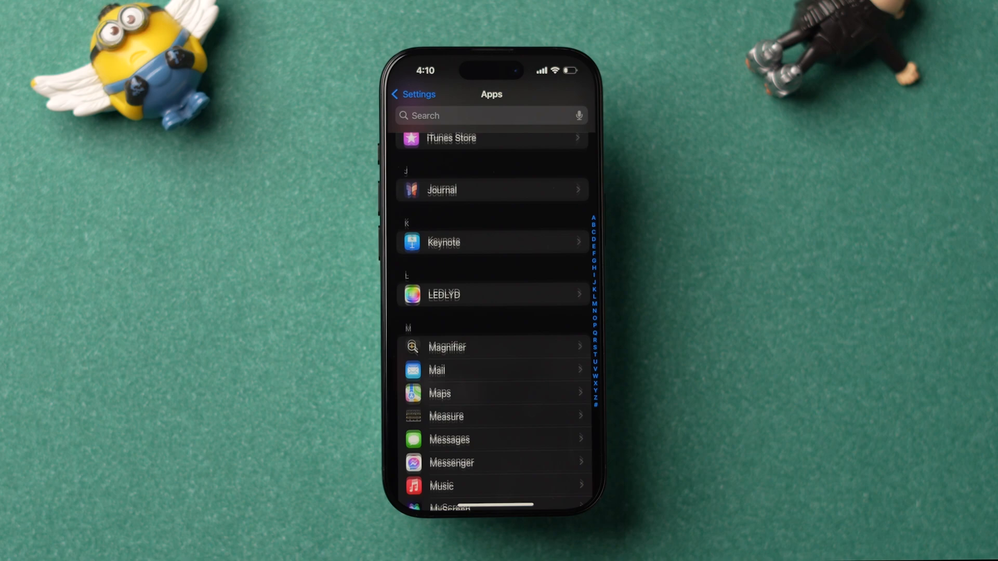
{"action": "left_click", "coordinate": [448, 439]}
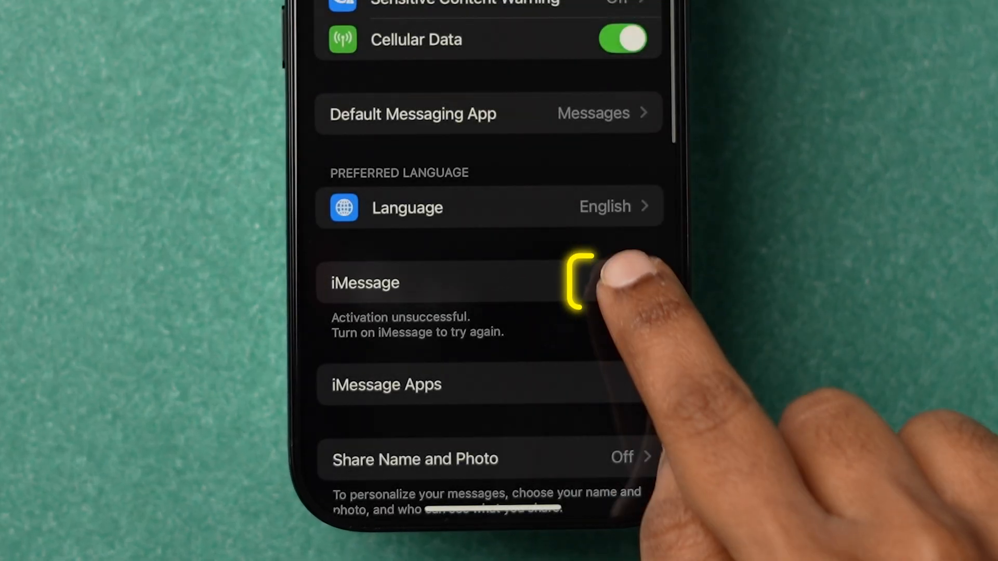
{"action": "left_click", "coordinate": [582, 282]}
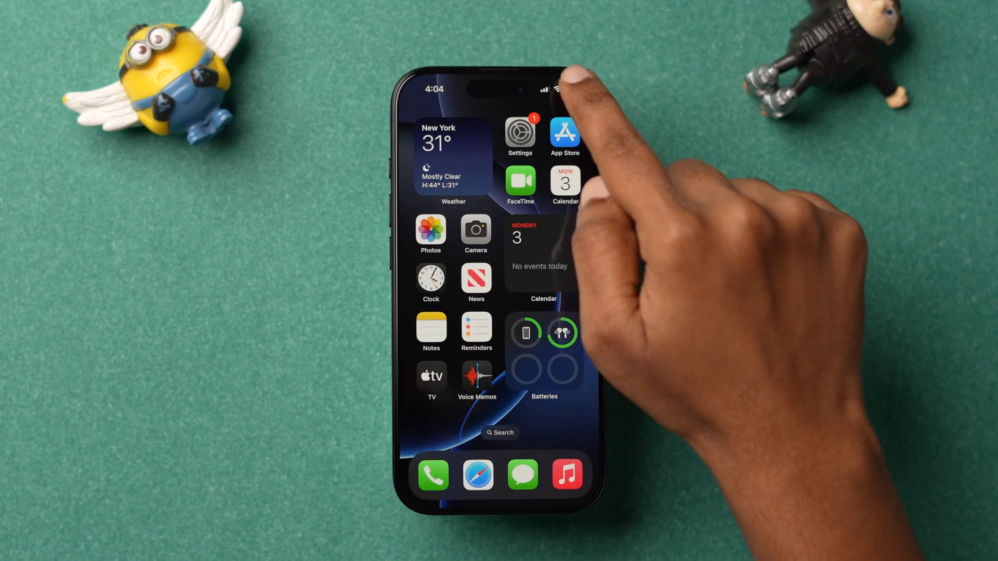
Swipe down from the top-right corner to open Control Center.
{"action": "left_click_drag", "start_coordinate": [560, 82], "coordinate": [560, 254]}
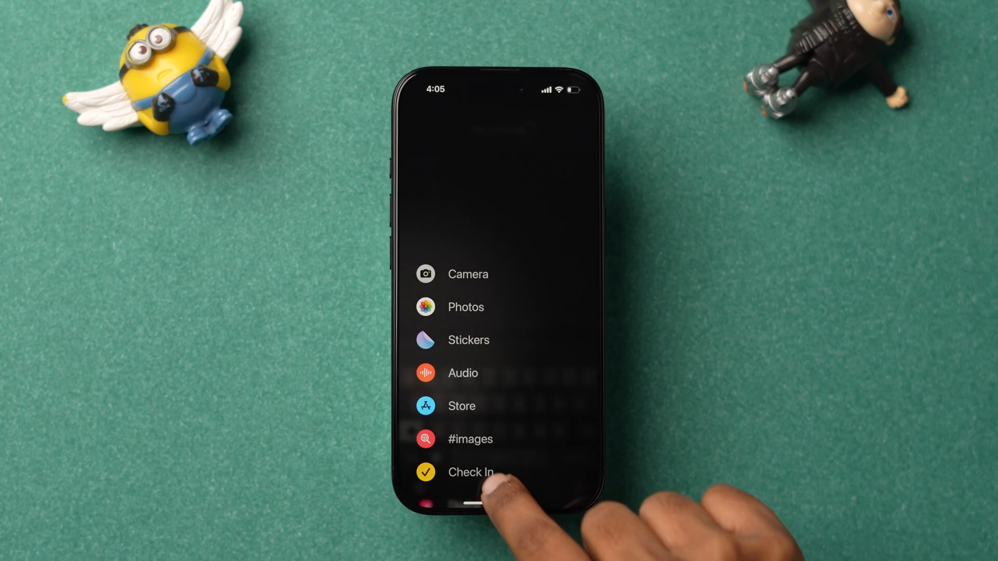
Tap the Text Message field of a New Message.
{"action": "scroll", "scroll_direction": "up", "scroll_amount": 3}
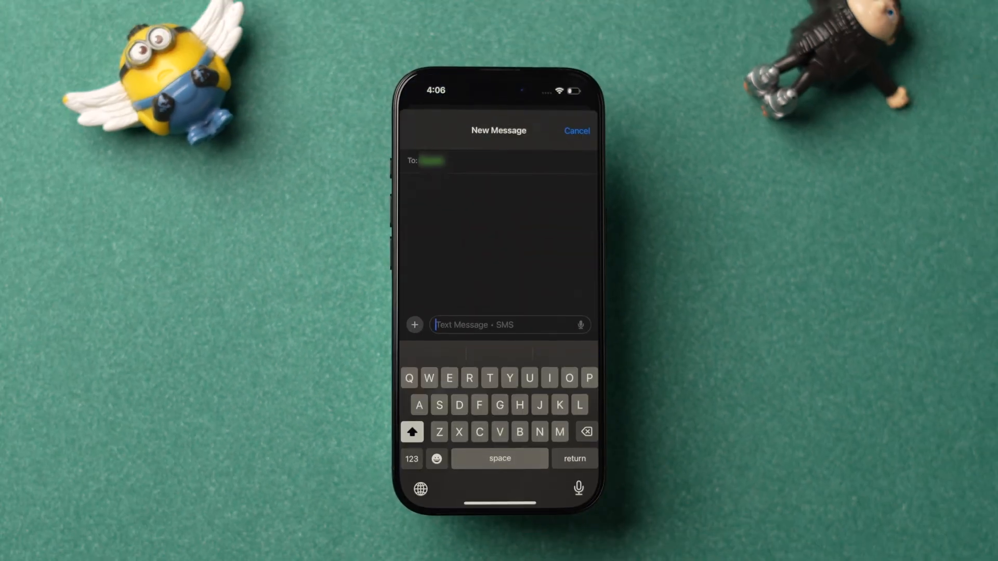
{"action": "left_click", "coordinate": [415, 326]}
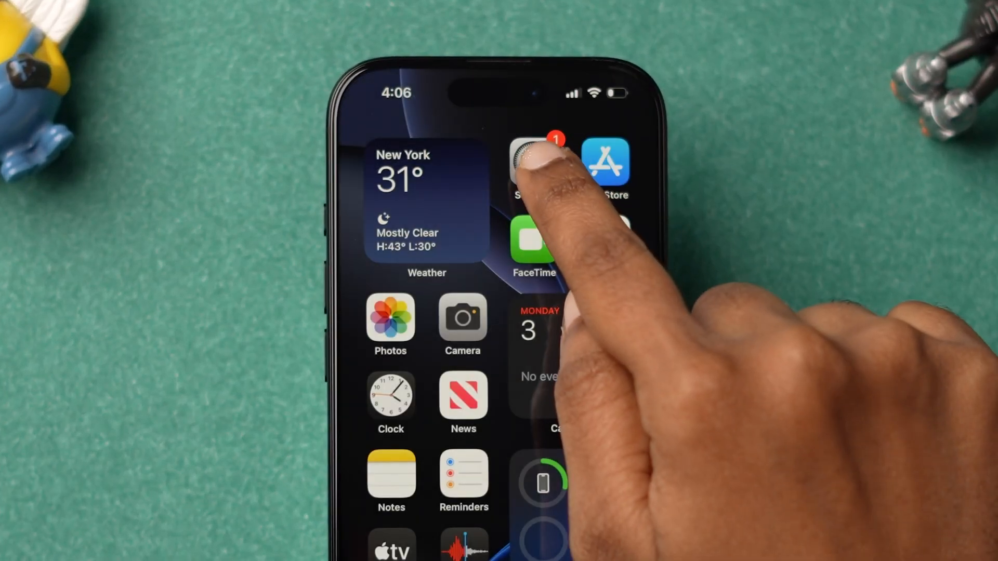
Choose Reset Network Settings under General > Transfer or Reset iPhone > Reset.
{"action": "left_click", "coordinate": [527, 162]}
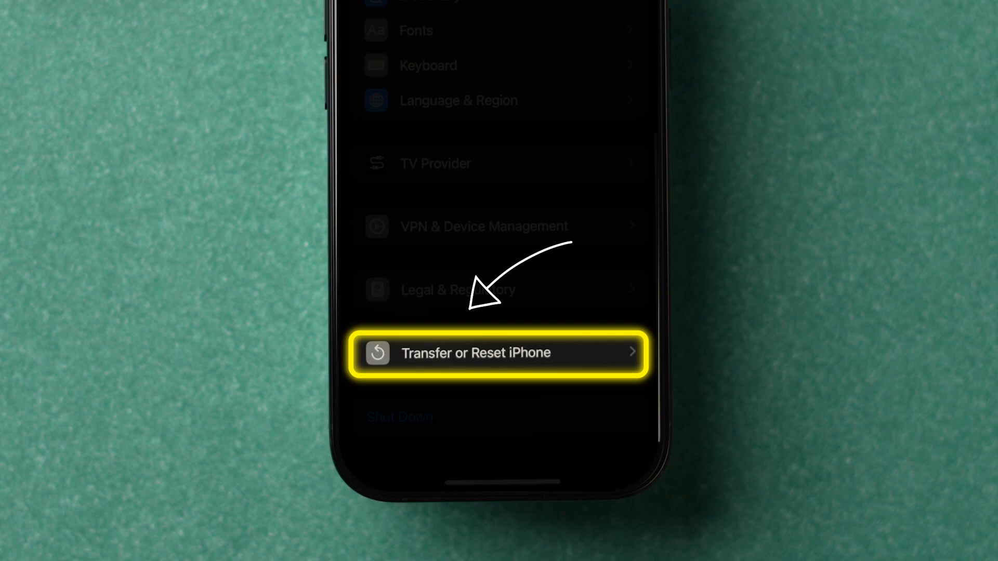
{"action": "left_click", "coordinate": [500, 353]}
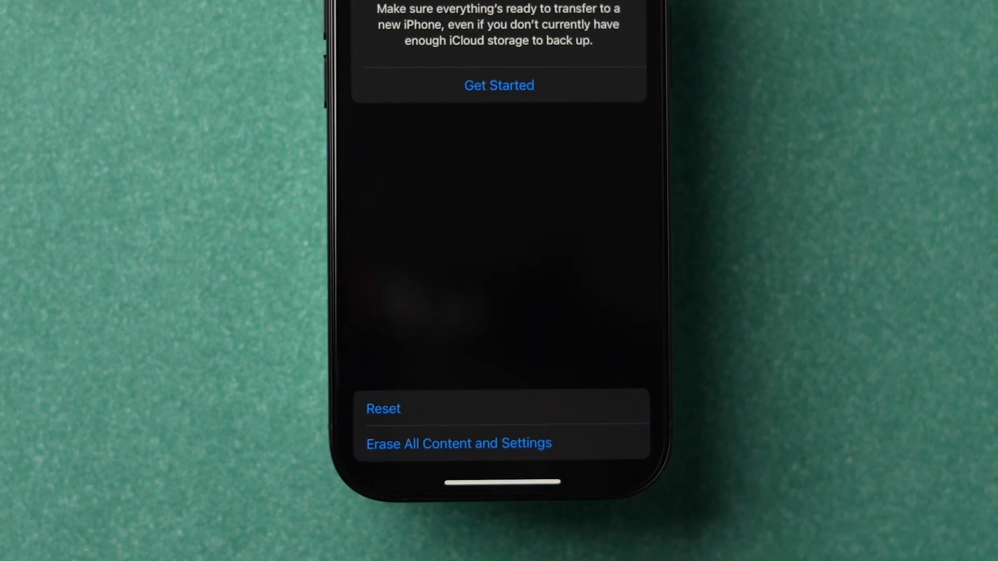
{"action": "left_click", "coordinate": [383, 408]}
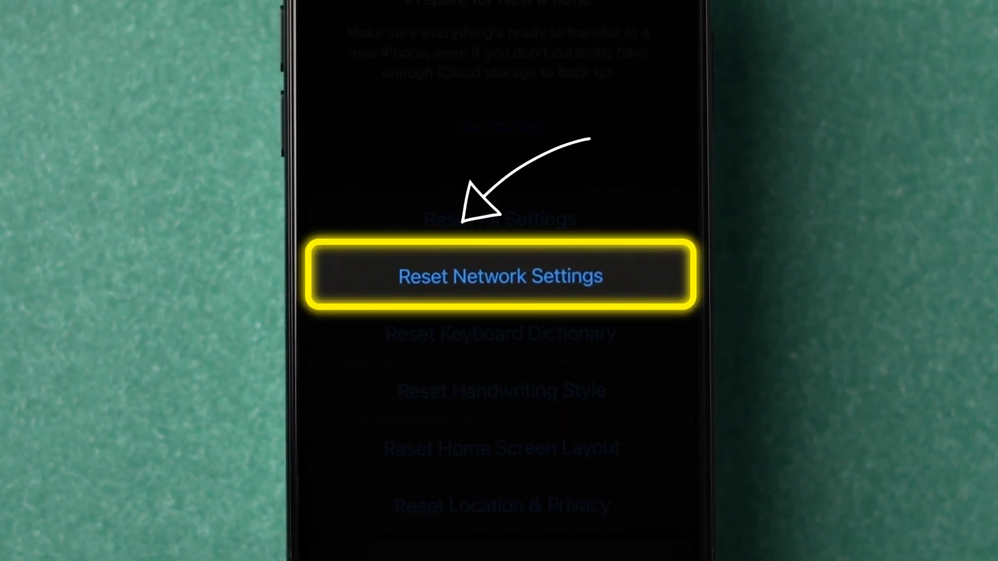
{"action": "left_click", "coordinate": [501, 275]}
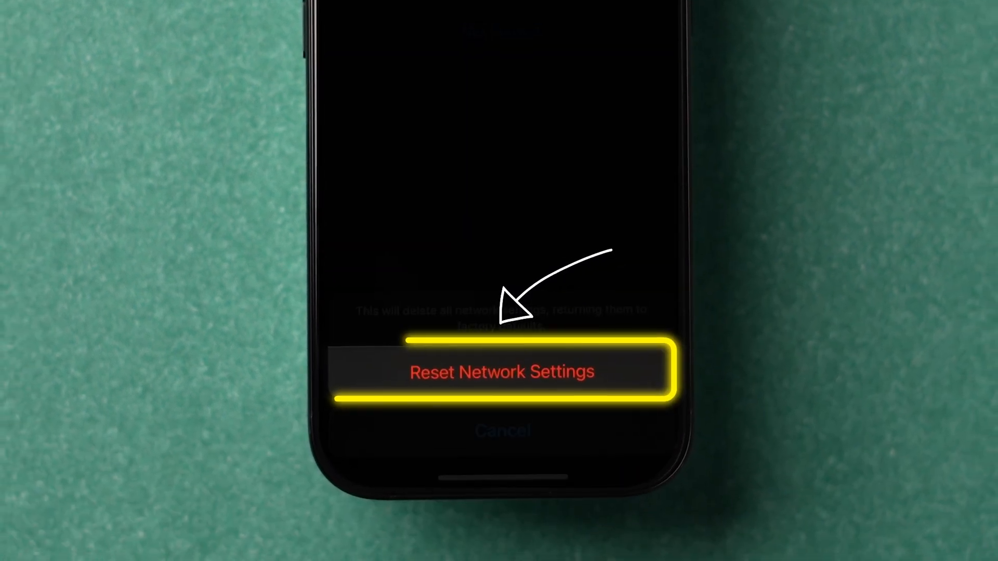